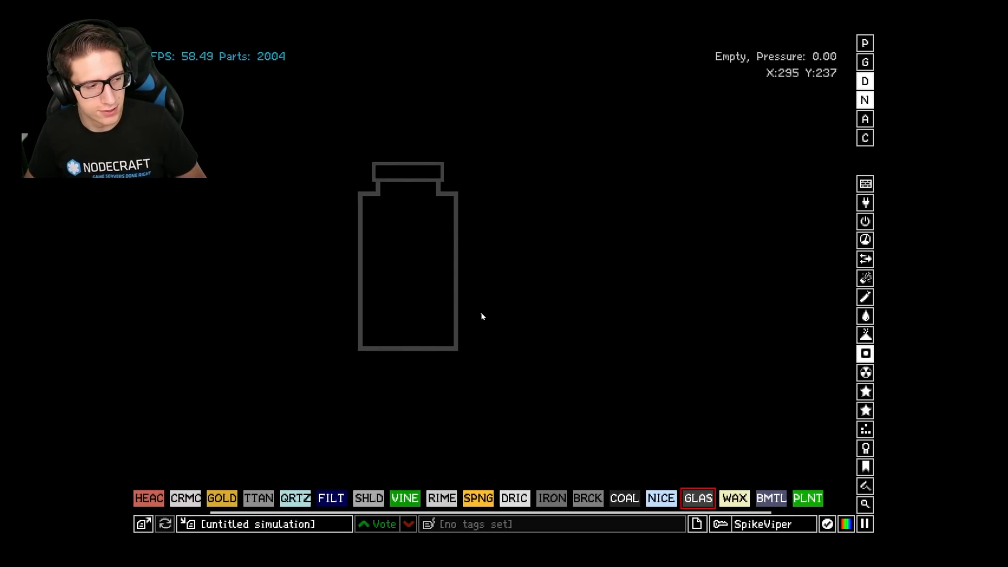
Draw the round creature with its dangling tail in the jar and fill around it with dark red liquid
click(866, 315)
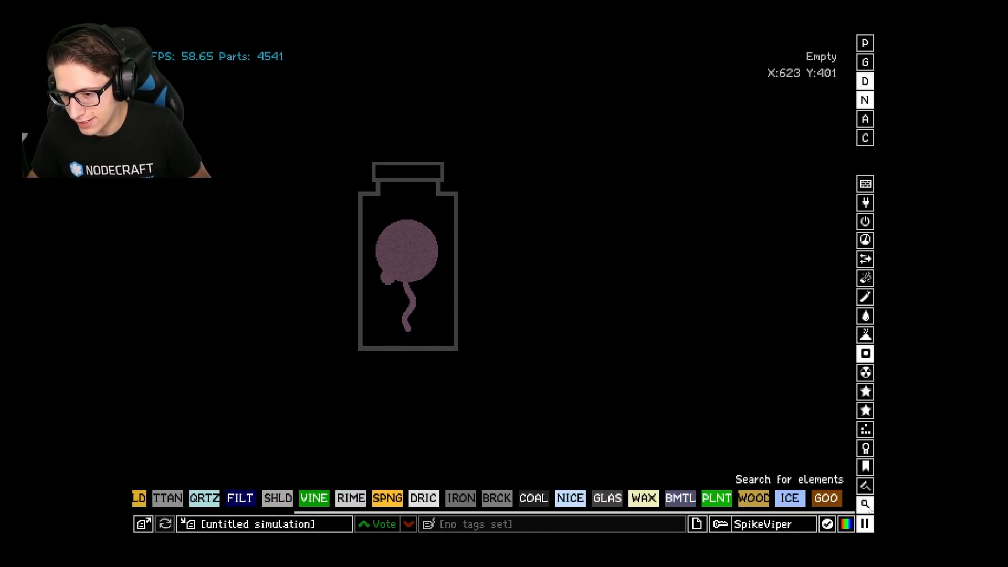
click(865, 504)
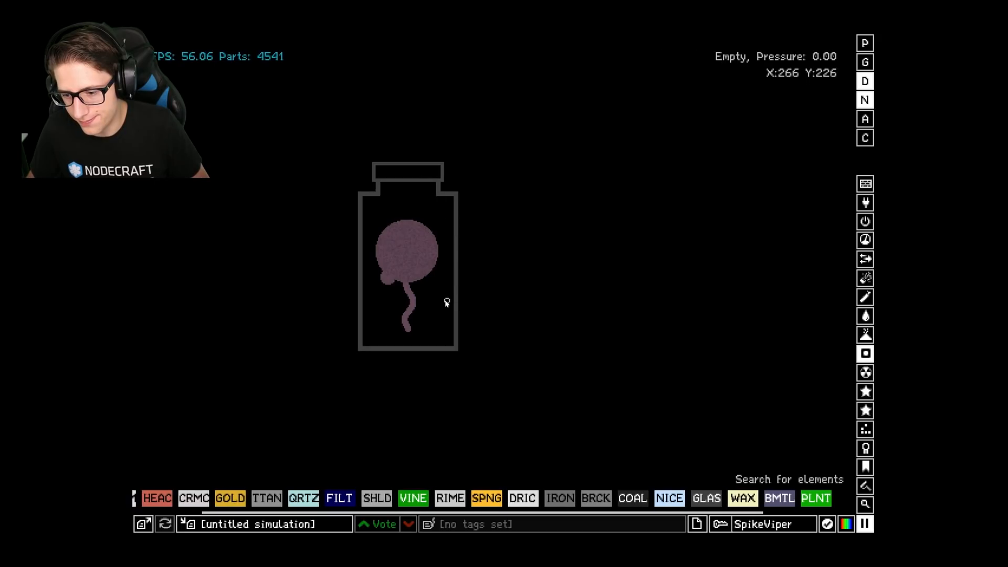
click(438, 292)
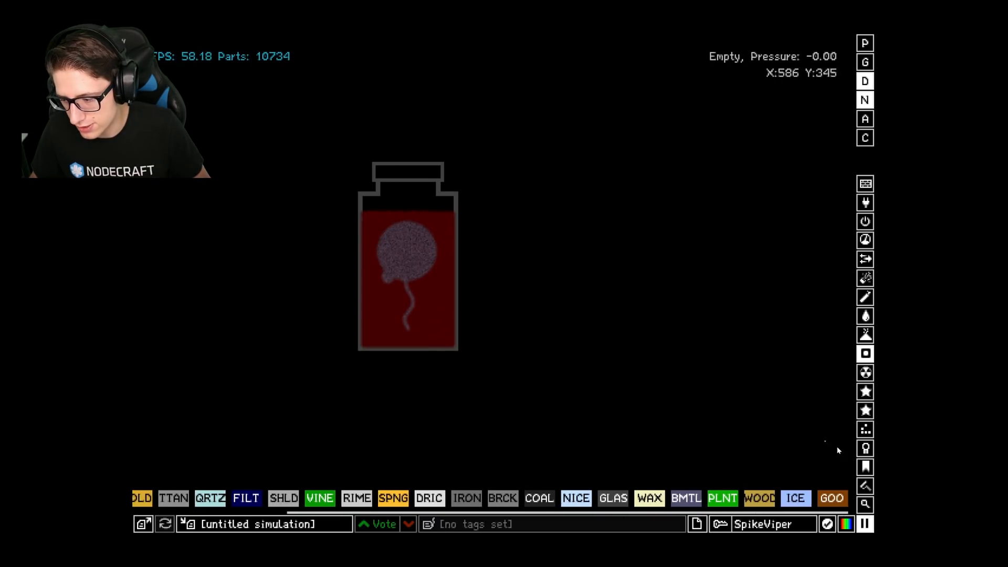
Use the PROP tool to give the jar liquid o2 100 and co2 -100, turning it bright red
click(866, 504)
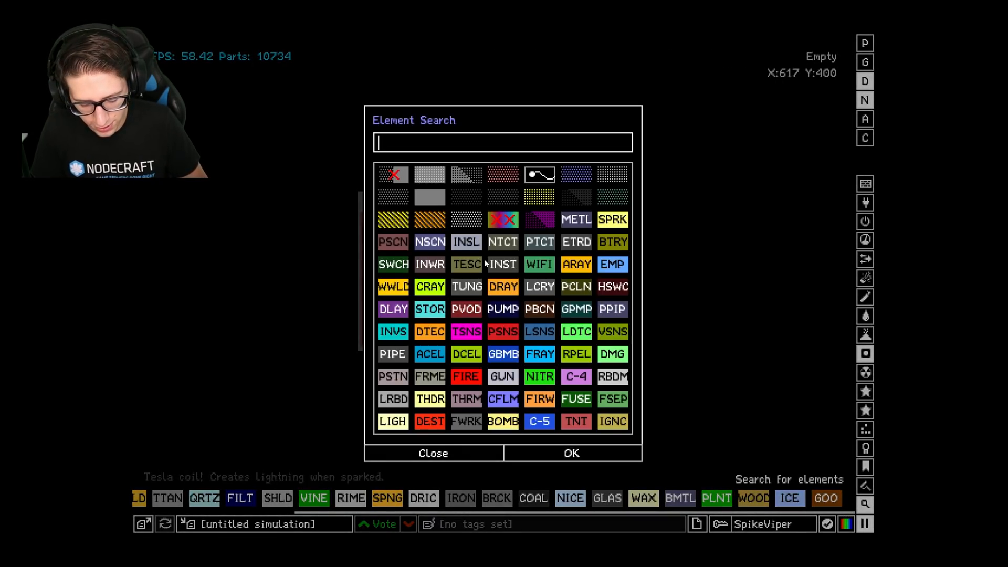
click(433, 454)
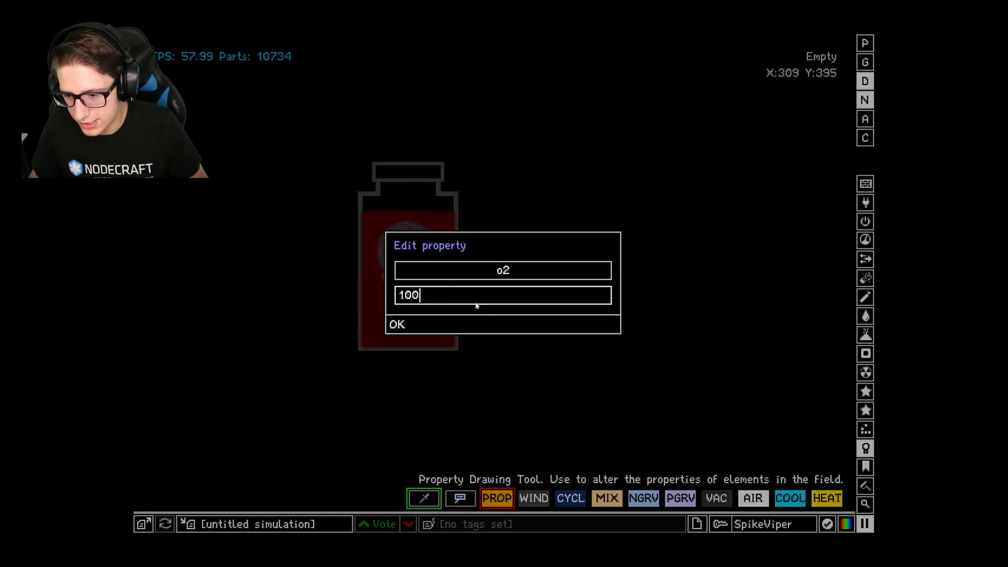
click(397, 323)
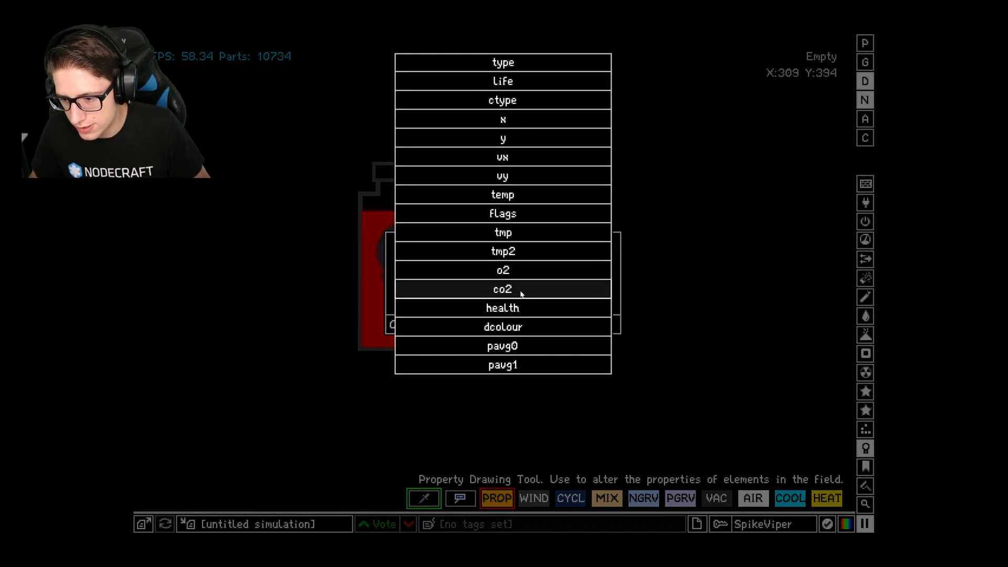
click(503, 289)
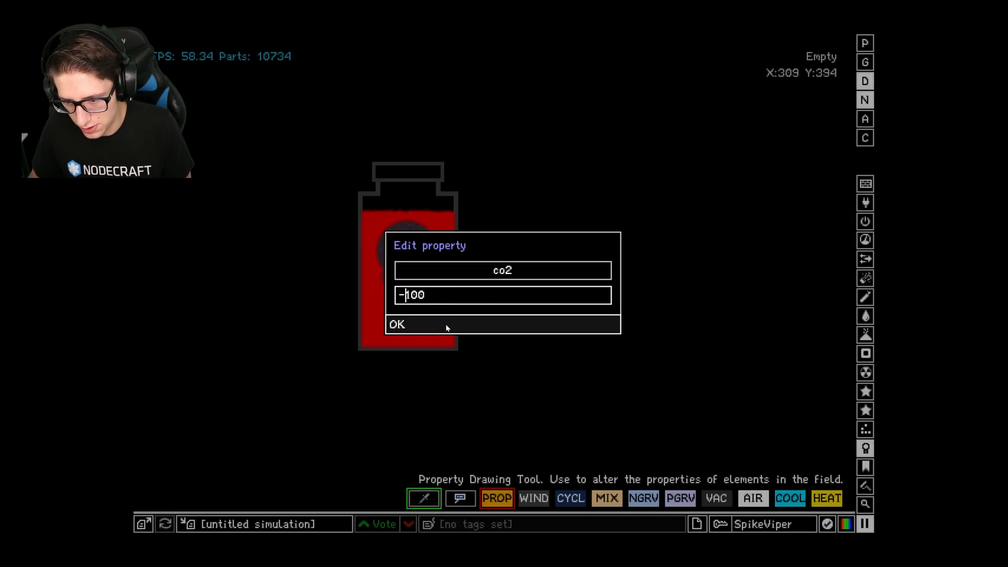
click(418, 324)
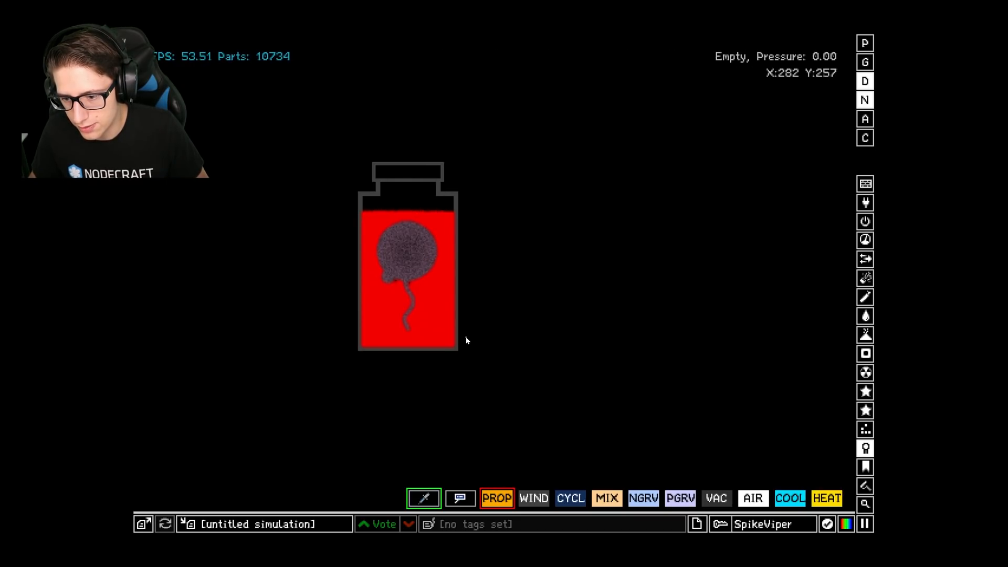
mouse_move(407, 254)
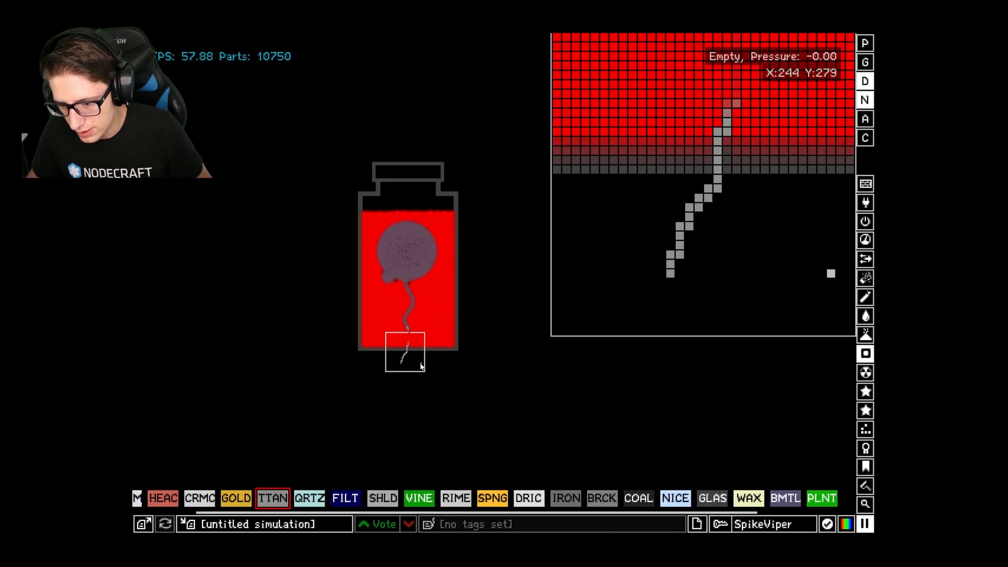
drag(406, 358, 558, 373)
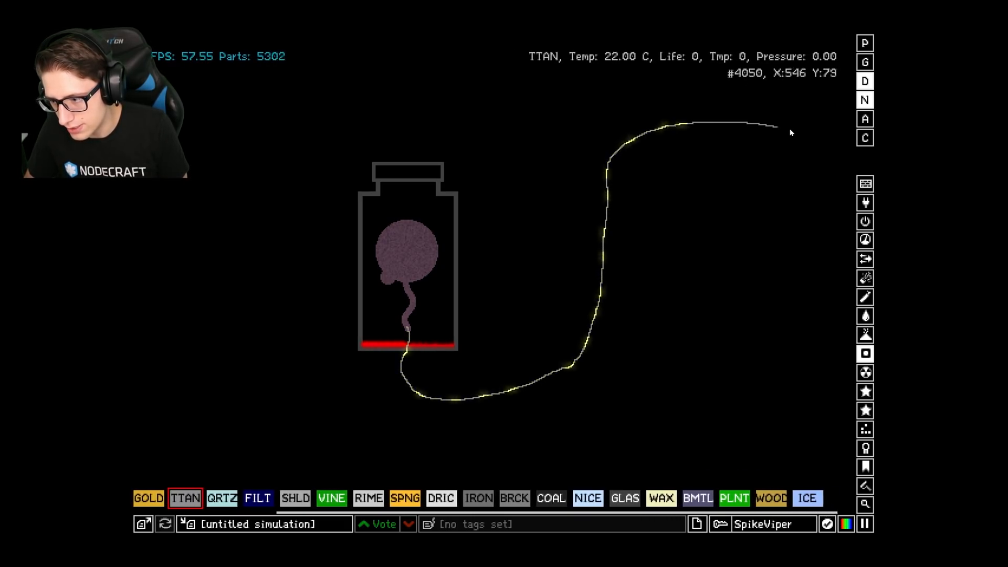
Drag the titanium wire into horizontal switchbacks down the right side of the screen
drag(791, 132, 706, 194)
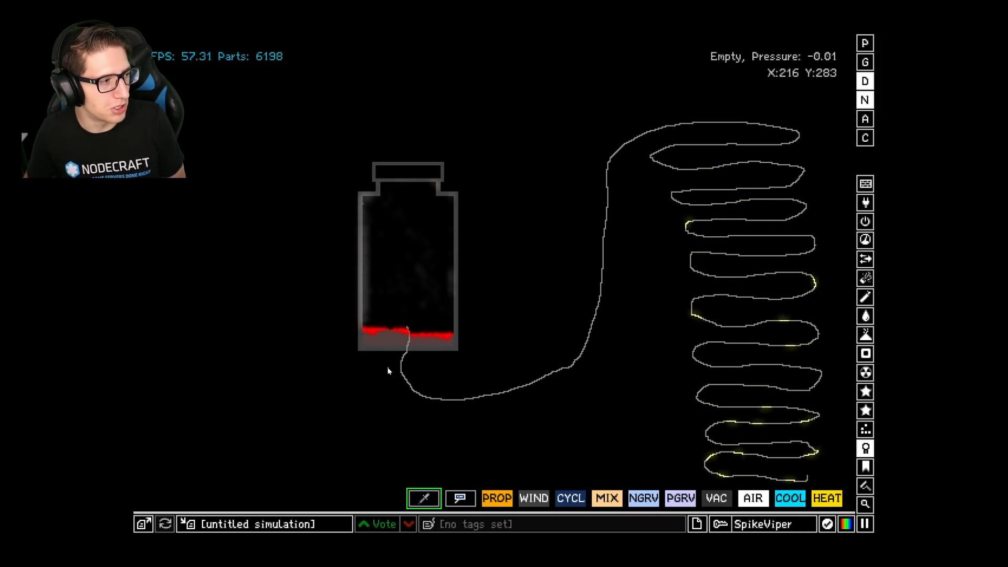
mouse_move(452, 180)
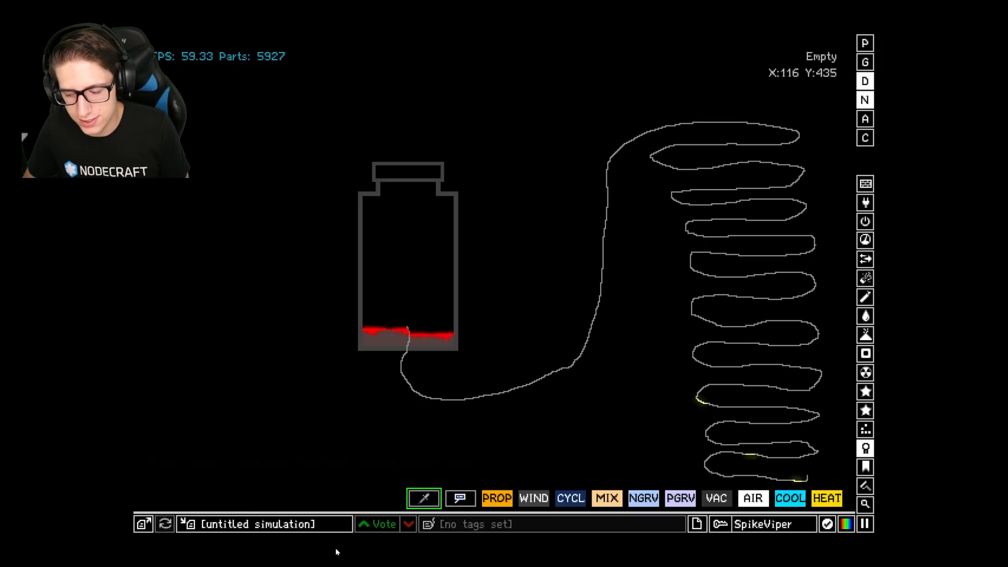
mouse_move(341, 336)
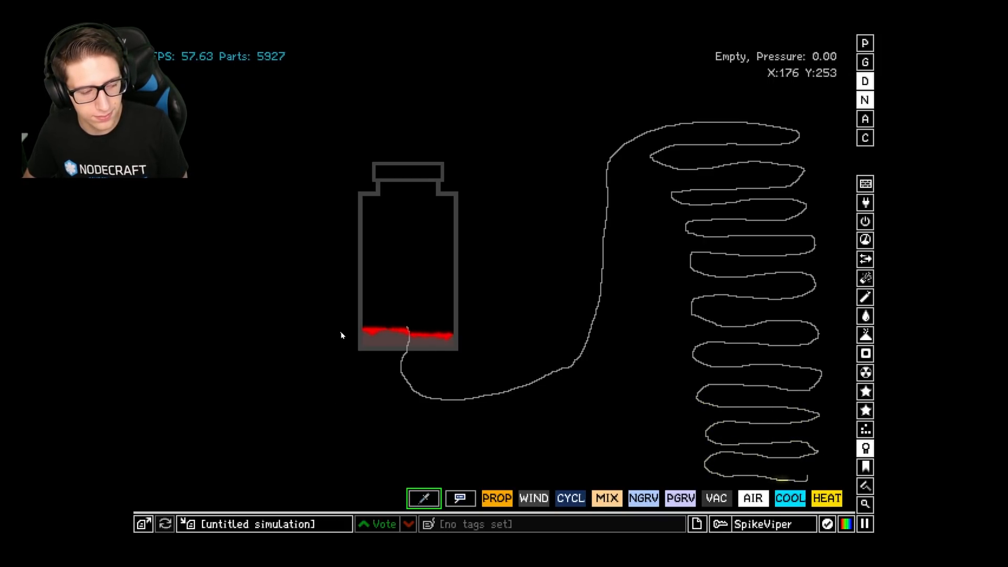
mouse_move(566, 410)
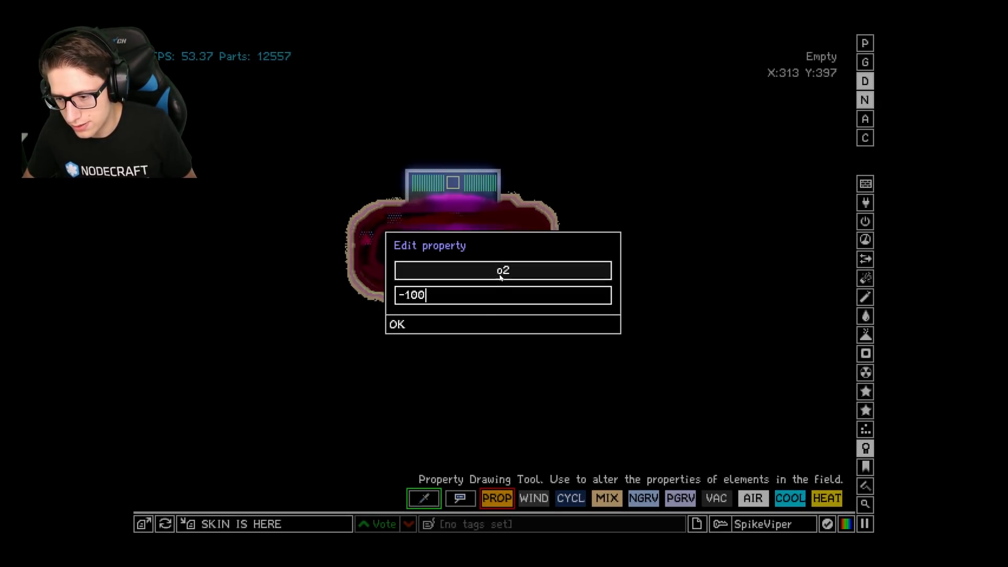
Confirm an o2 value of -100 and then a revised o2 value for the creature's flesh
click(397, 324)
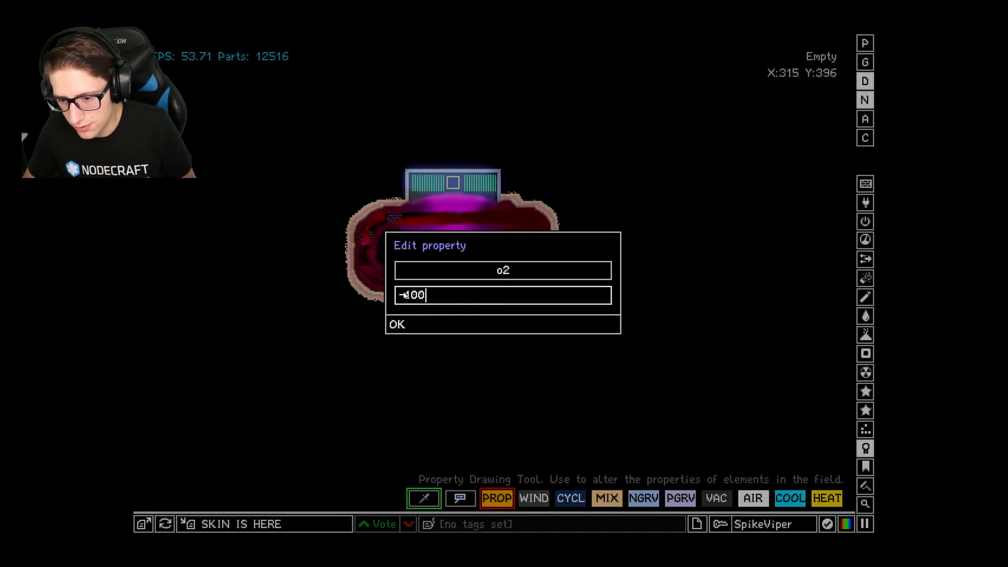
click(397, 324)
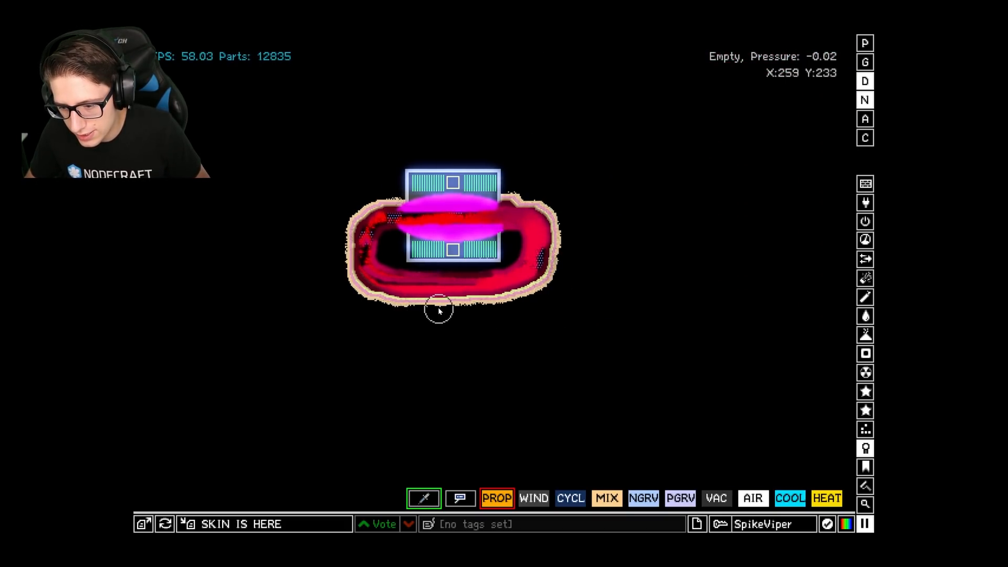
mouse_move(439, 317)
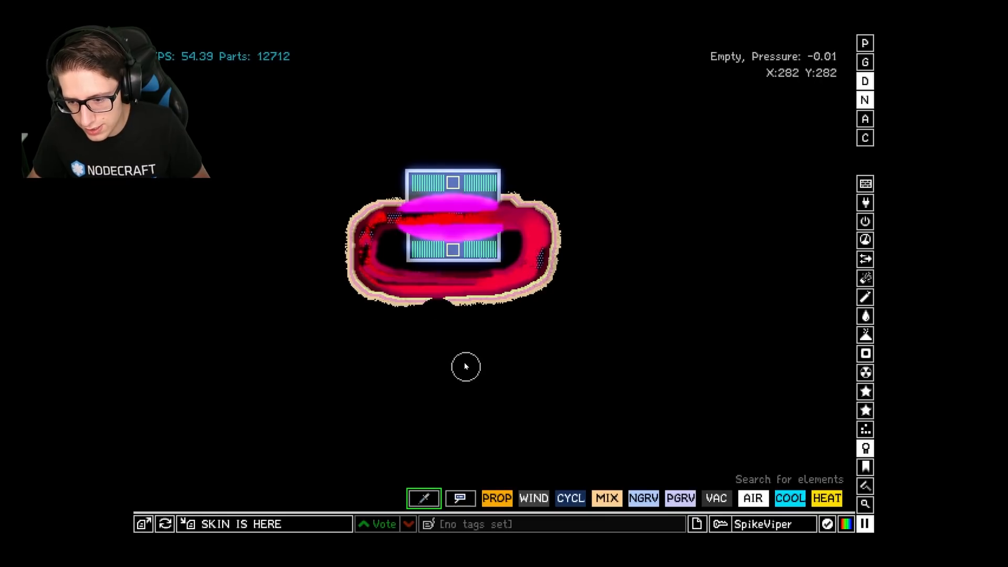
mouse_move(439, 317)
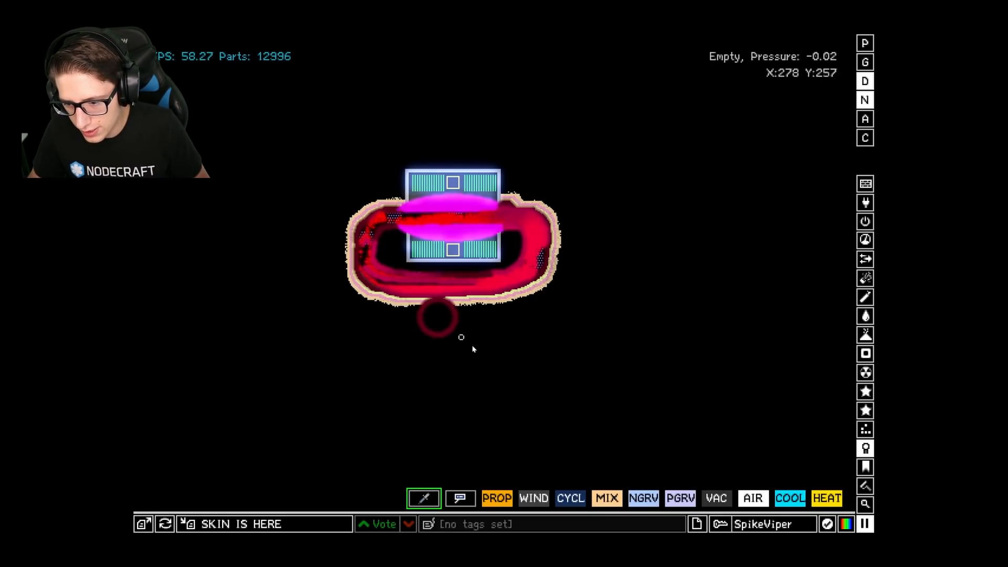
Bring up the element search after adding the small red blob under the jar
click(865, 336)
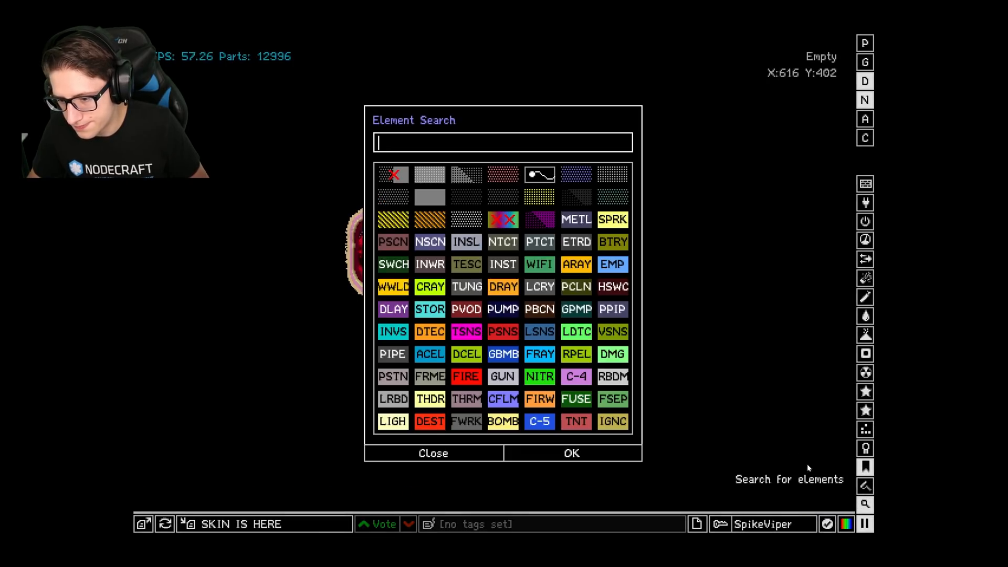
text(brai)
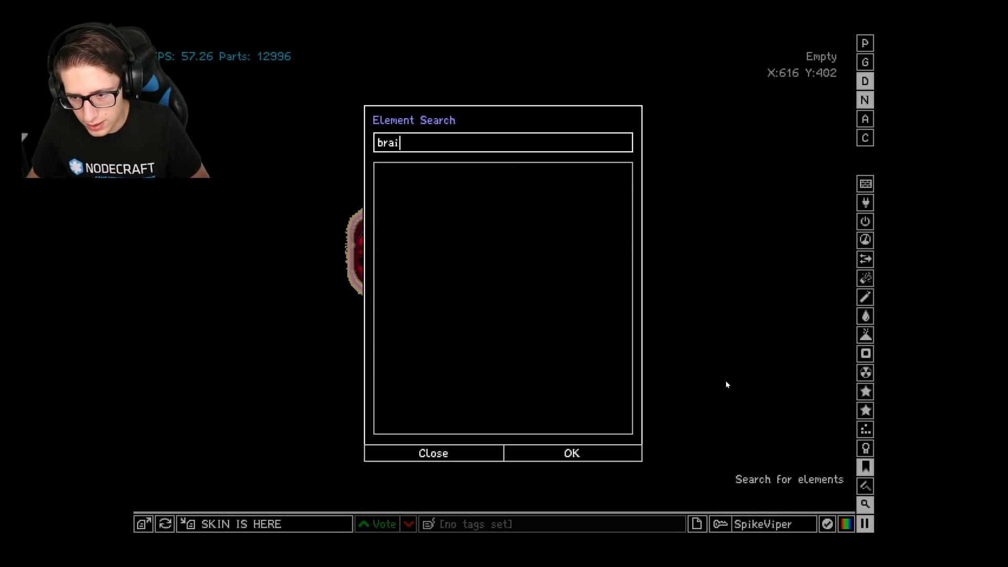
key(BackSpace)
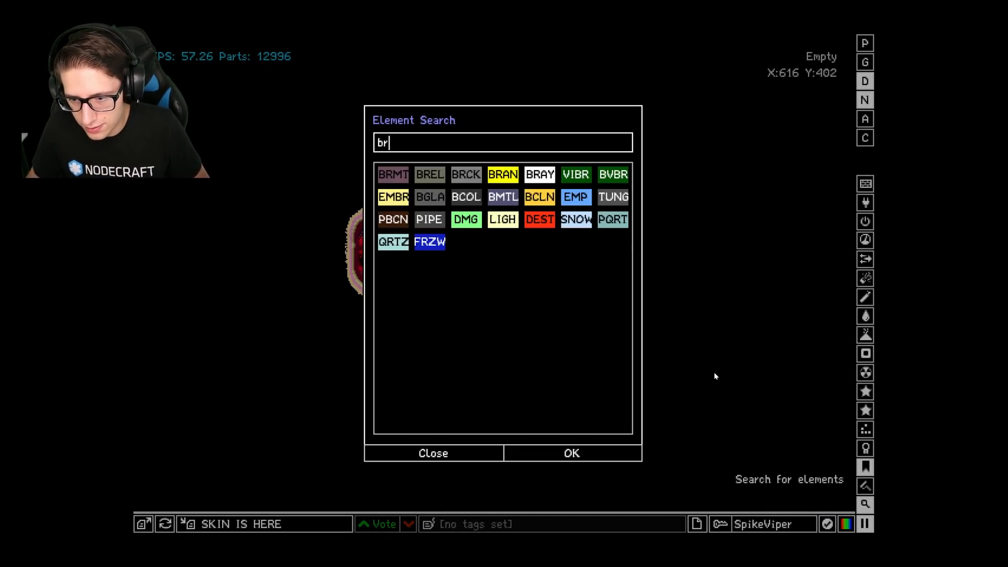
text(ne)
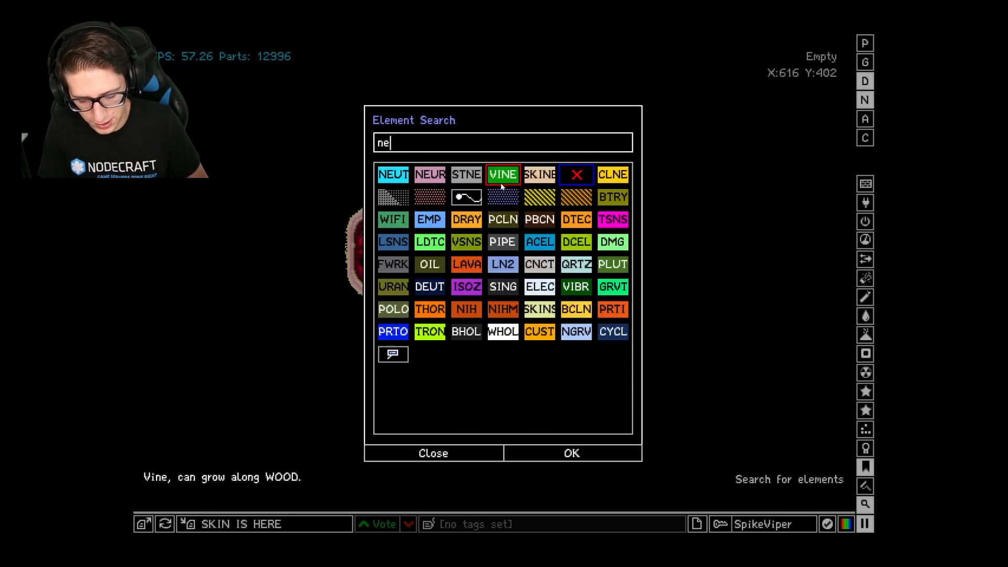
click(433, 453)
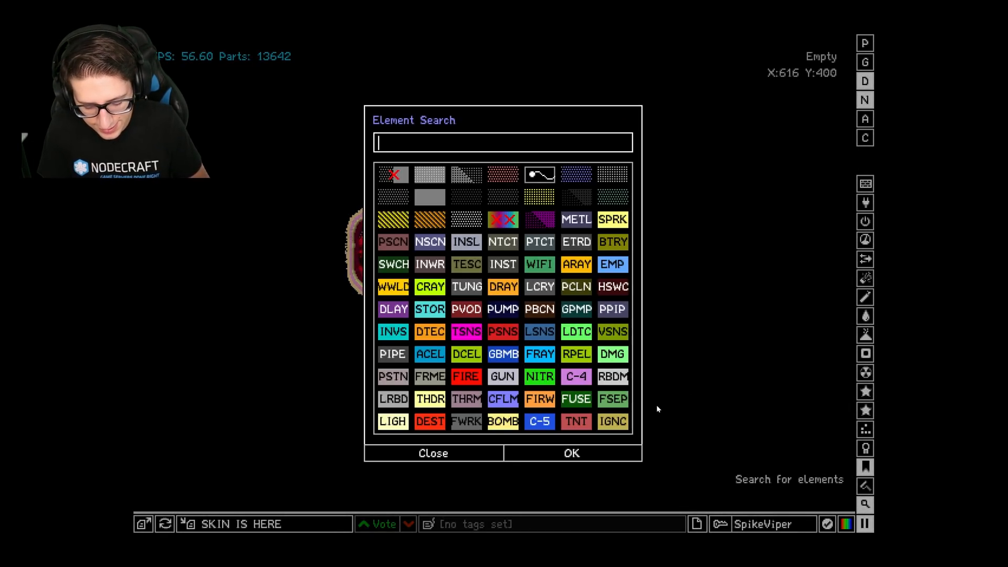
text(m)
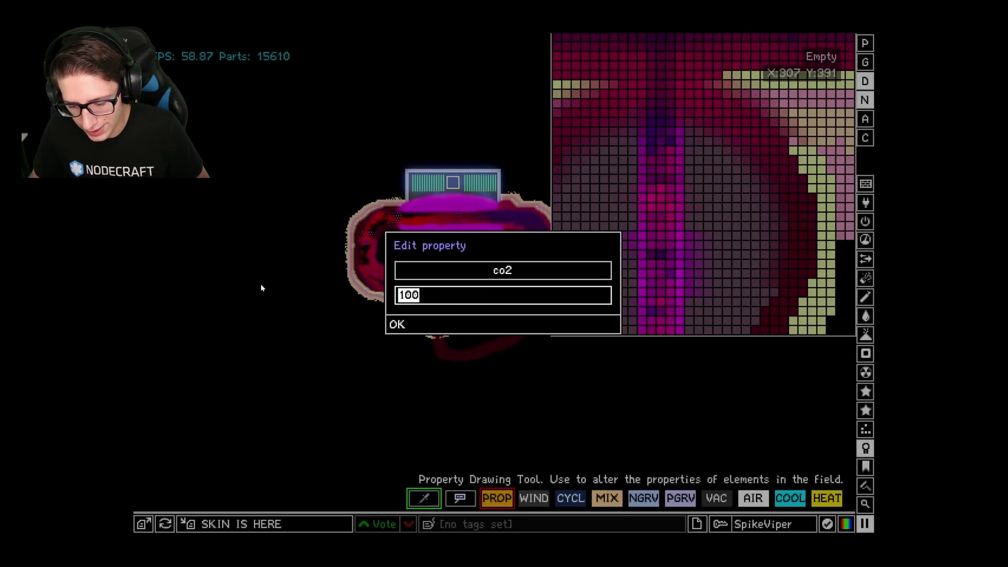
Enter -50 as the co2 value and confirm it for the creature's tissue
text(-50)
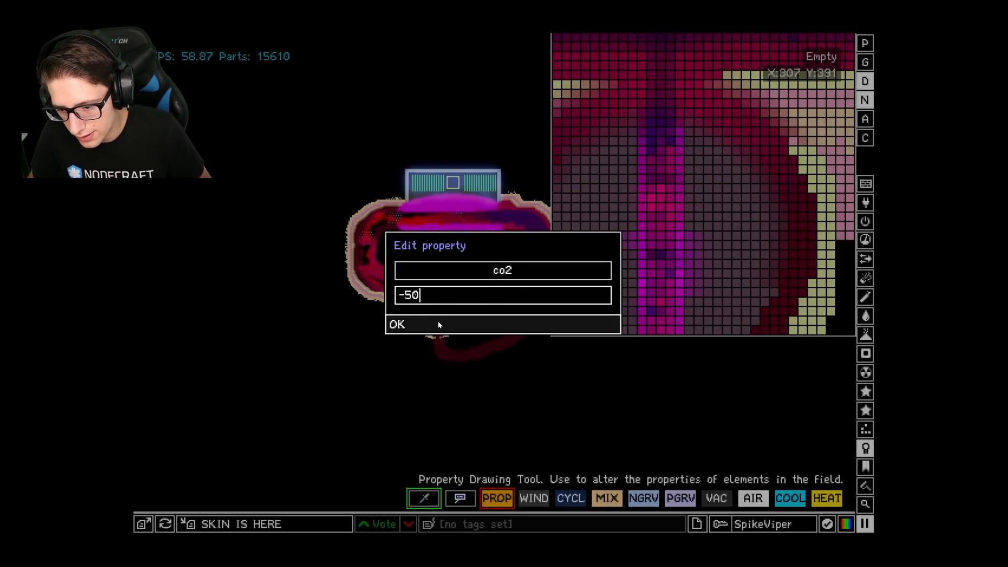
click(397, 323)
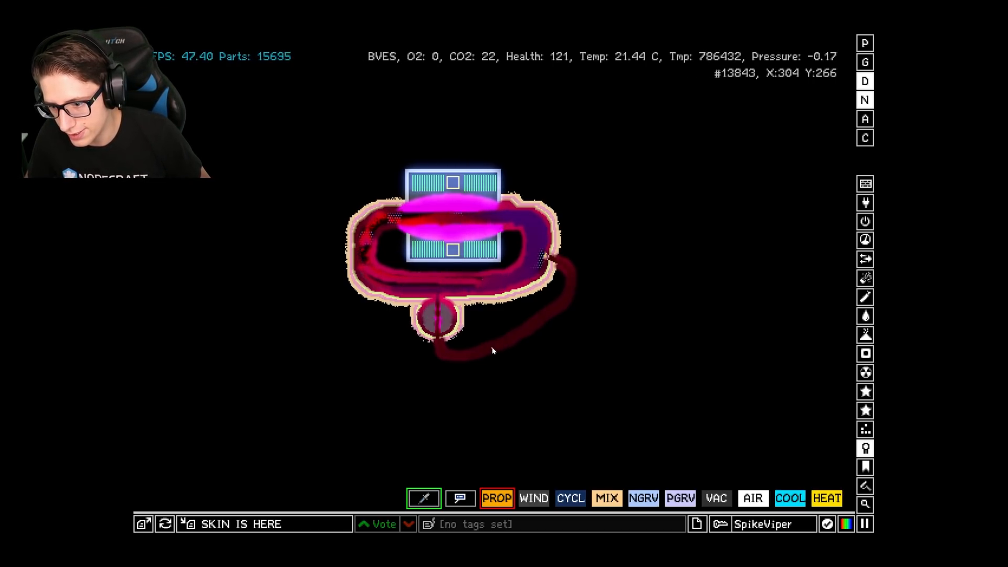
mouse_move(496, 335)
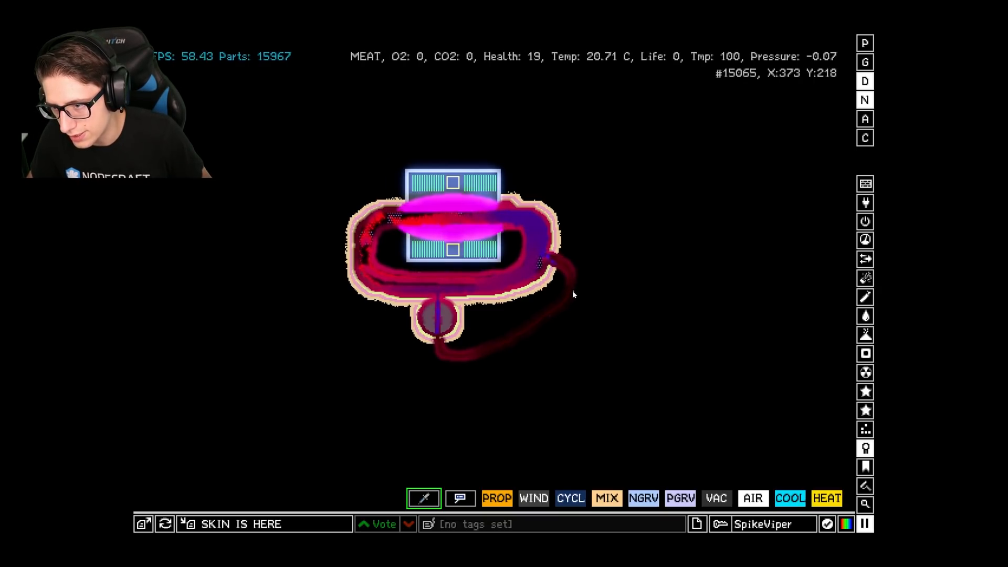
mouse_move(550, 312)
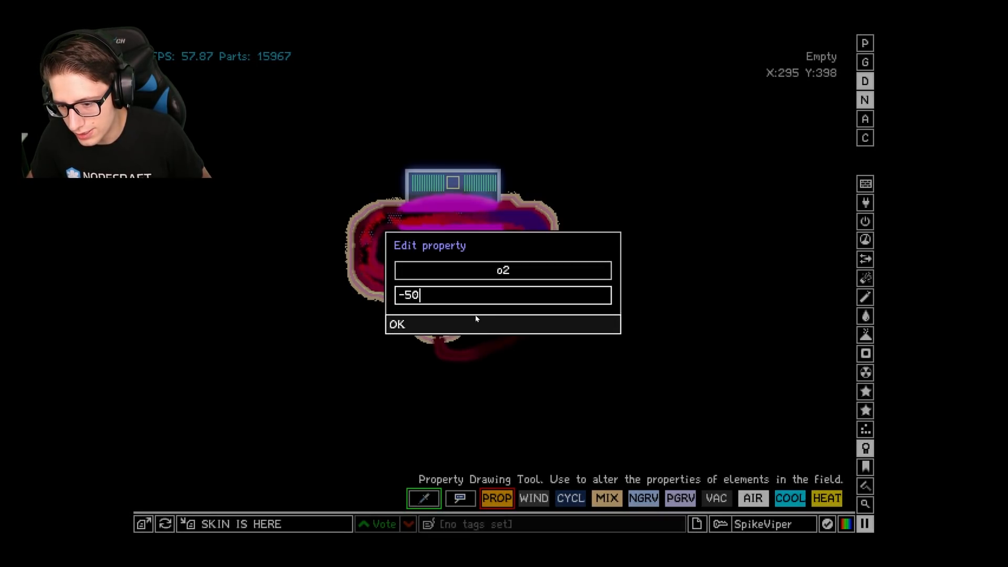
Confirm o2 -50, then set co2 as the painted property with value -10
click(397, 325)
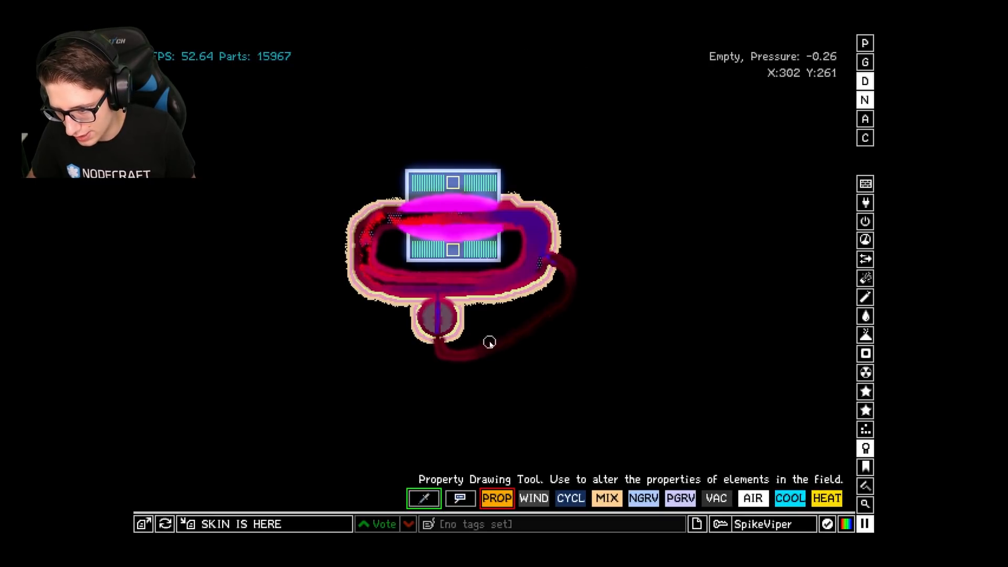
mouse_move(612, 292)
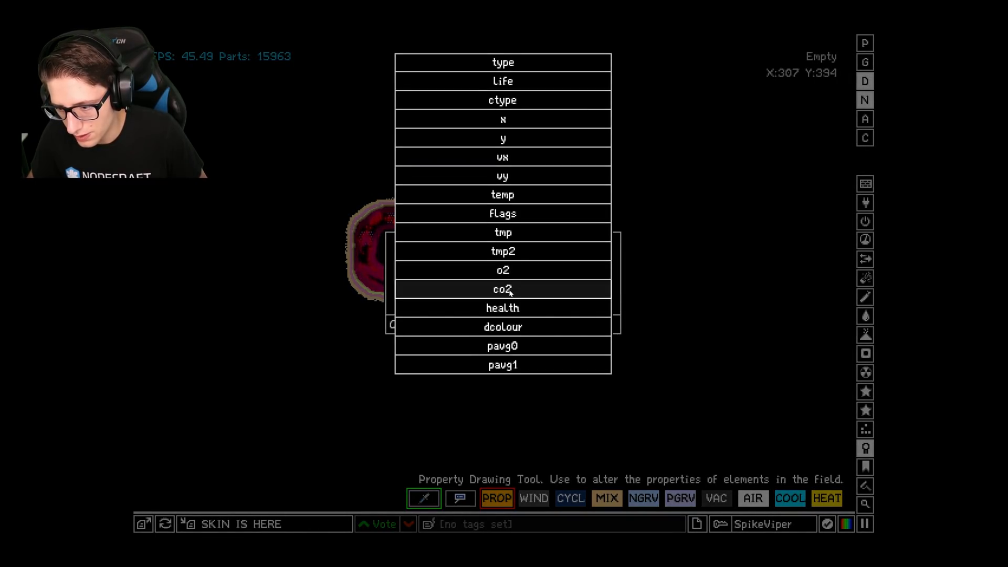
click(502, 290)
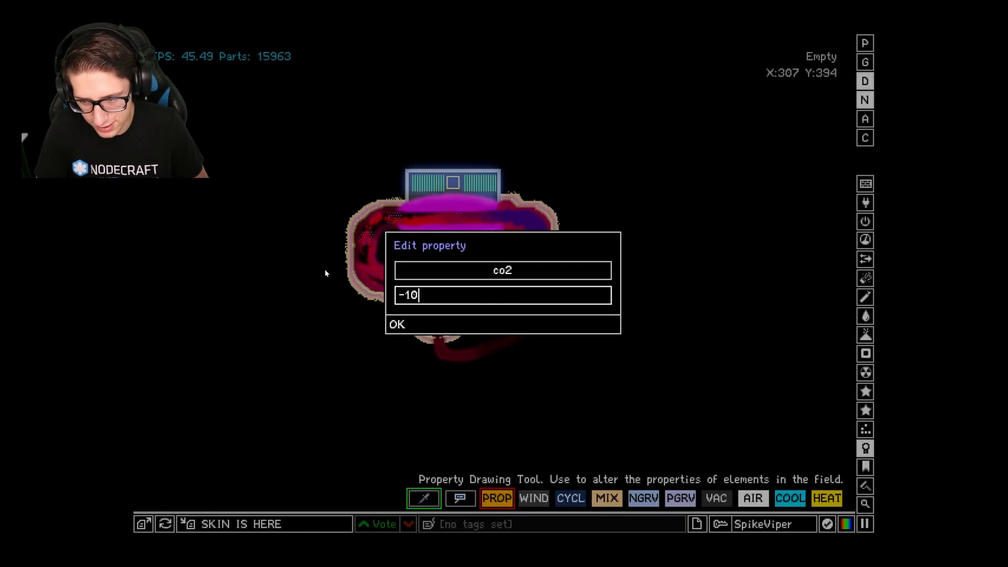
click(397, 325)
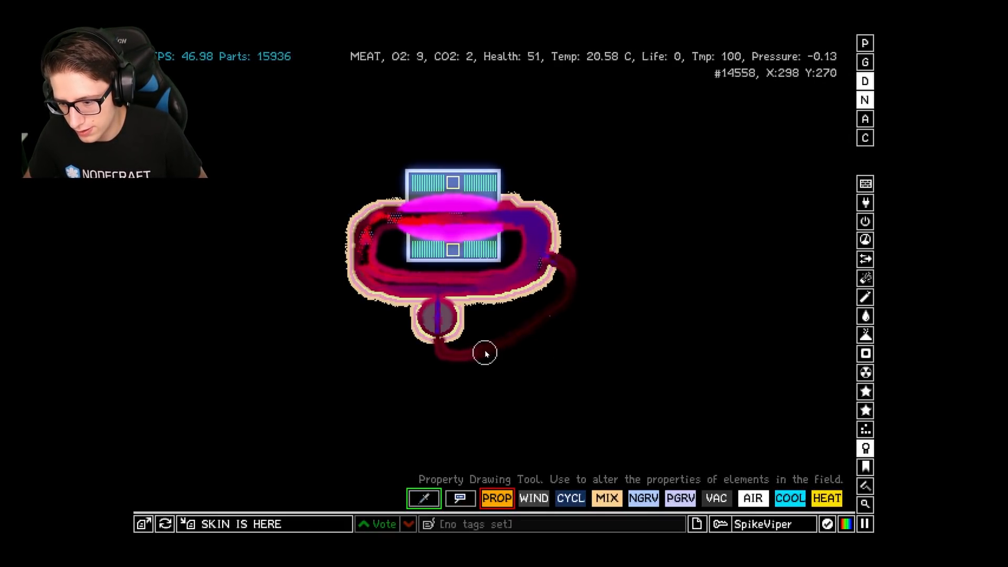
mouse_move(578, 314)
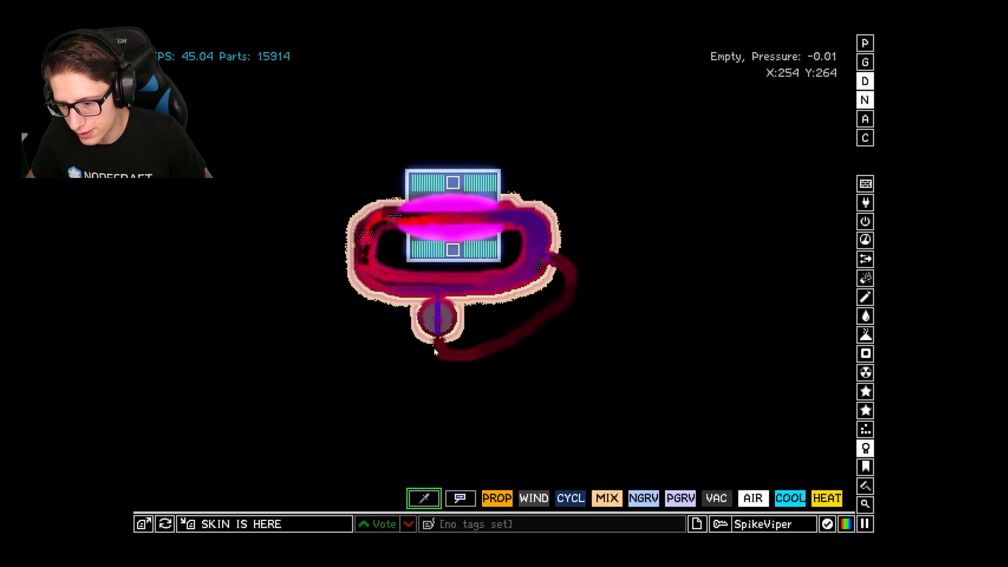
mouse_move(619, 353)
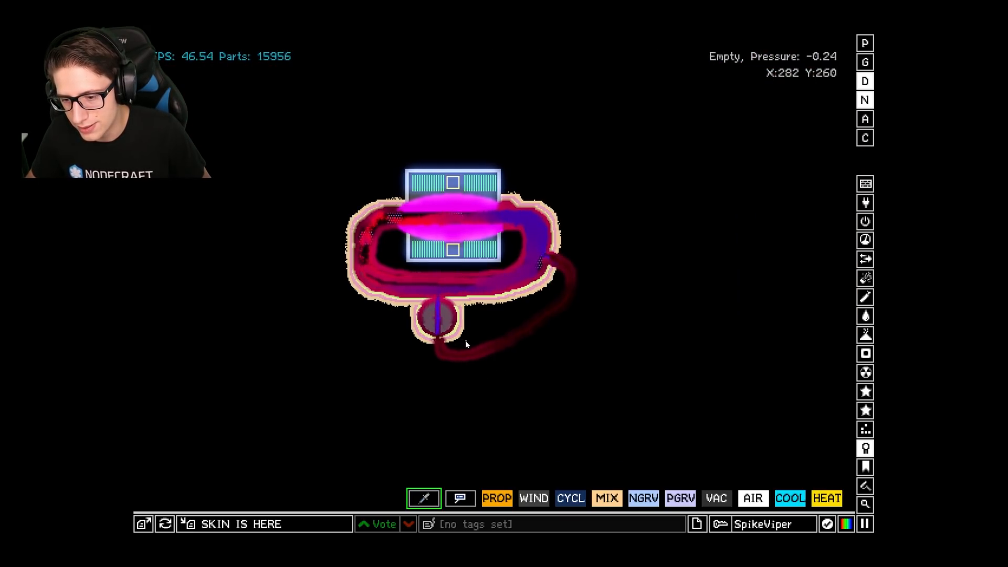
mouse_move(447, 248)
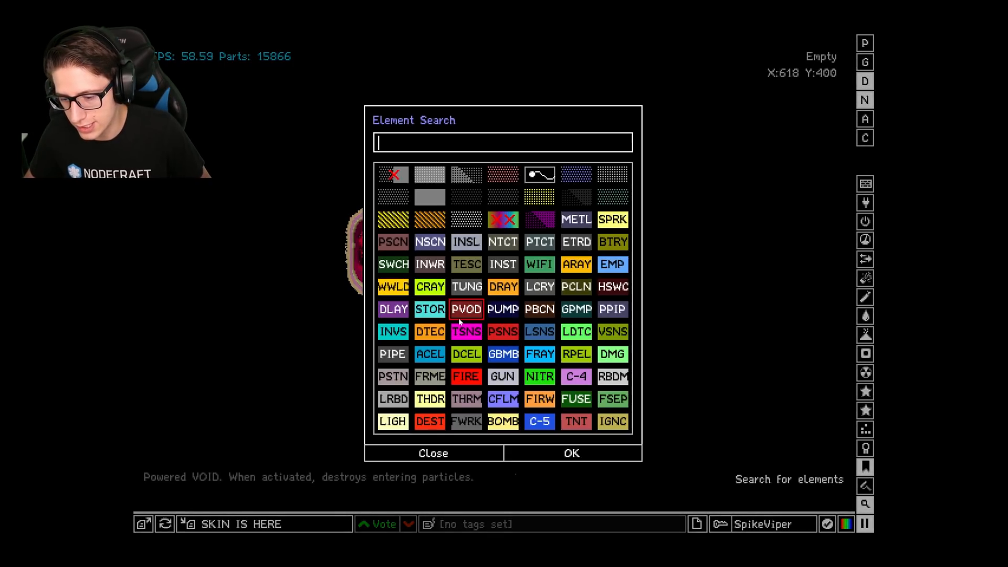
Type 'ins' while running the thin titanium wire from the brain out left of the jar
text(ins)
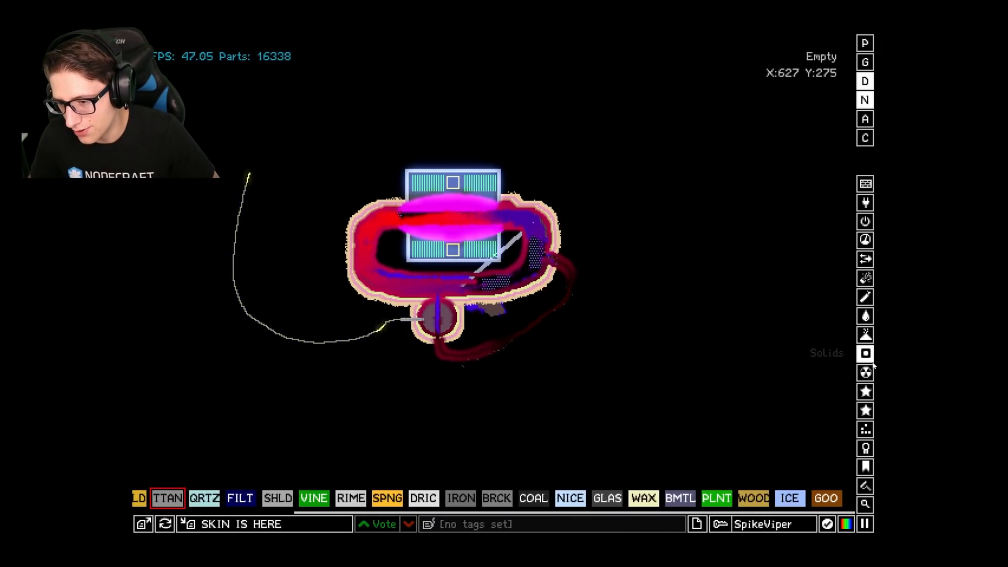
Browse Powders, switch to the Biology category and pick an element from it
click(866, 372)
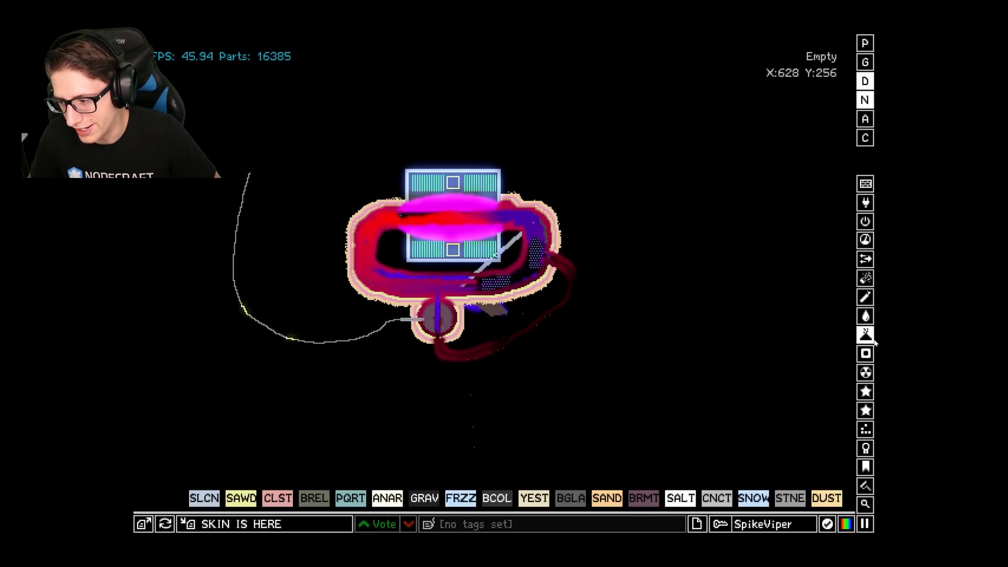
click(866, 392)
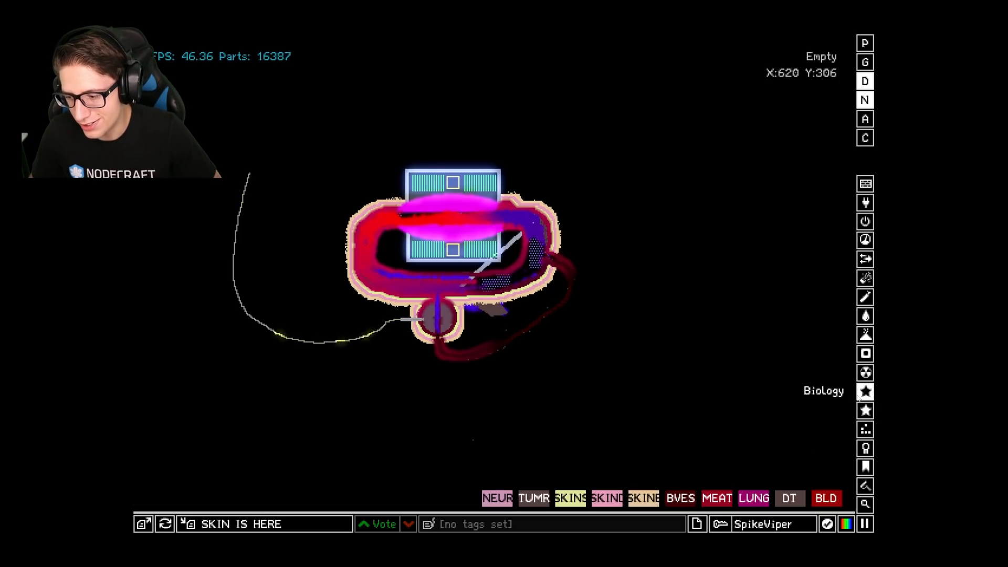
click(533, 498)
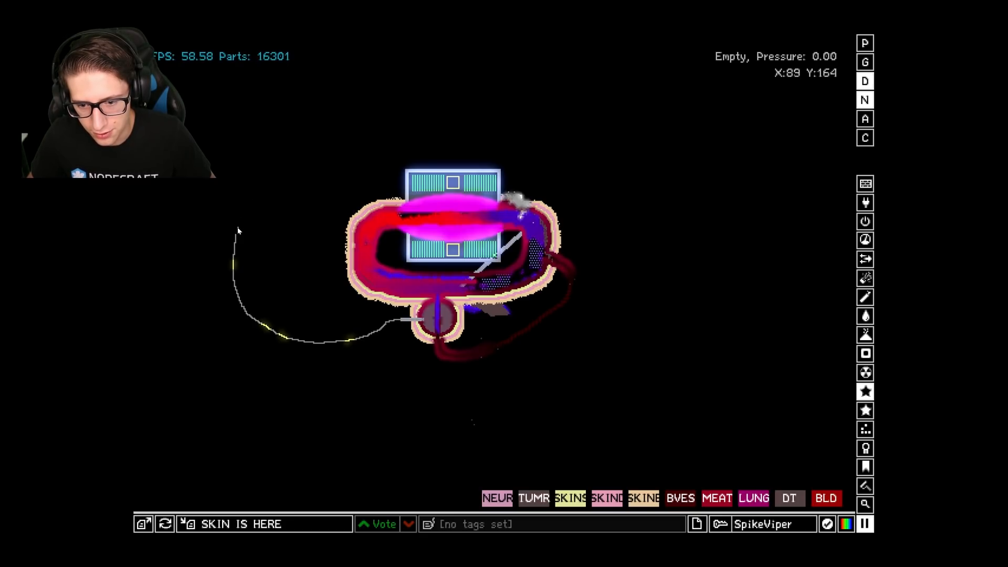
mouse_move(248, 144)
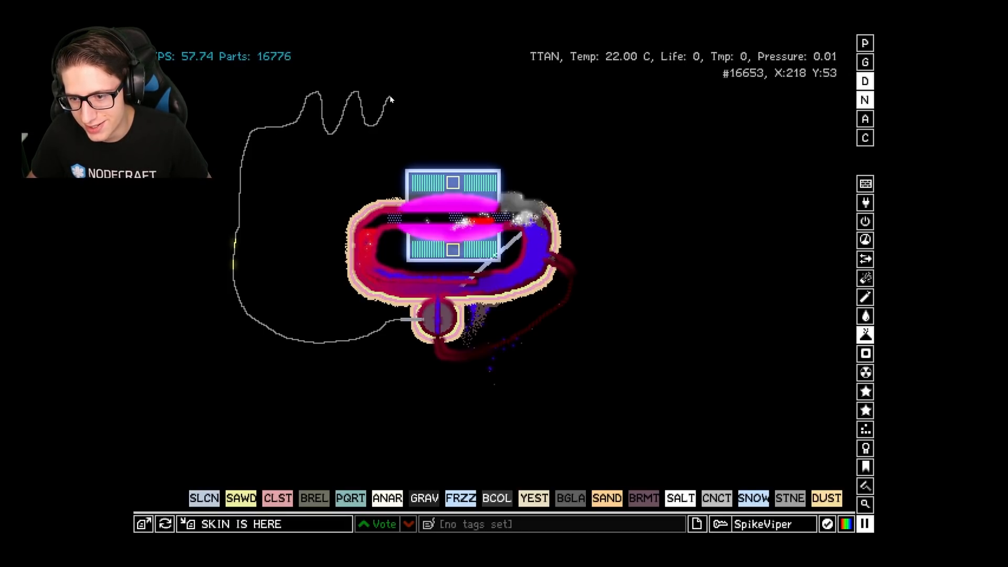
Draw the titanium wire into wavy squiggles across the top of the jar
drag(389, 100, 476, 103)
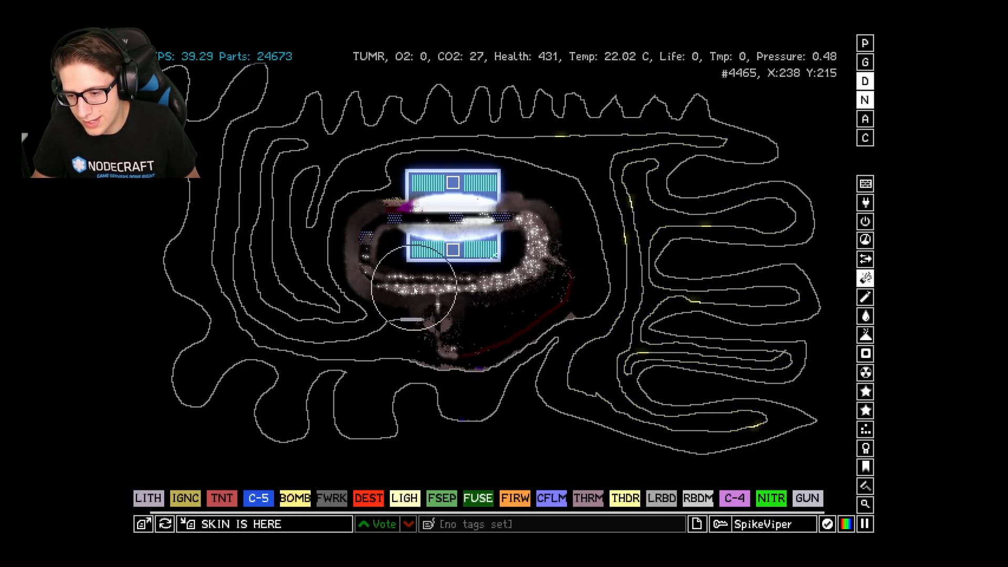
mouse_move(320, 239)
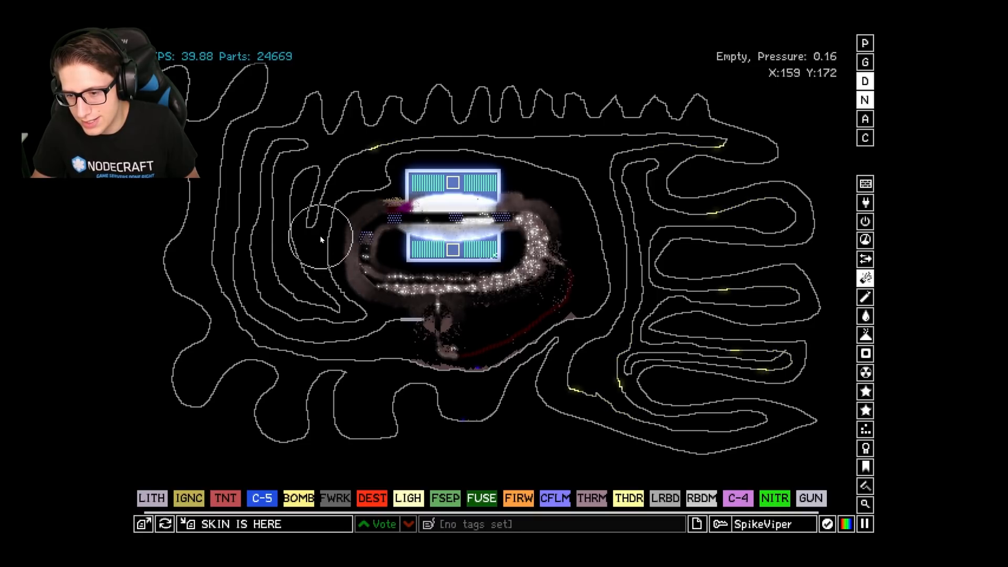